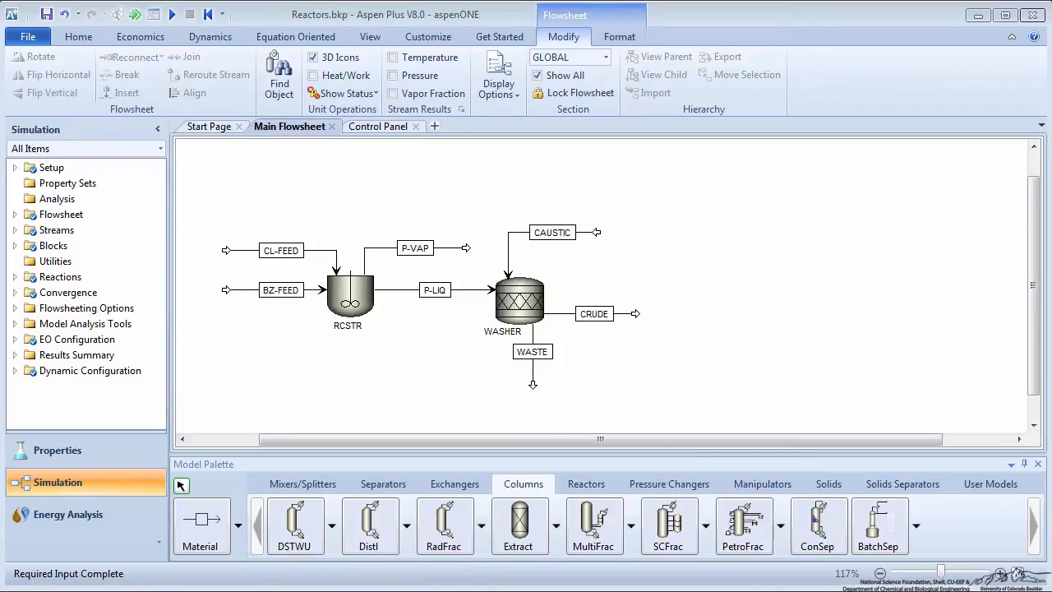
# Place DSTWU columns DIST1 and DIST2 on the flowsheet beside the washer
pyautogui.click(691, 313)
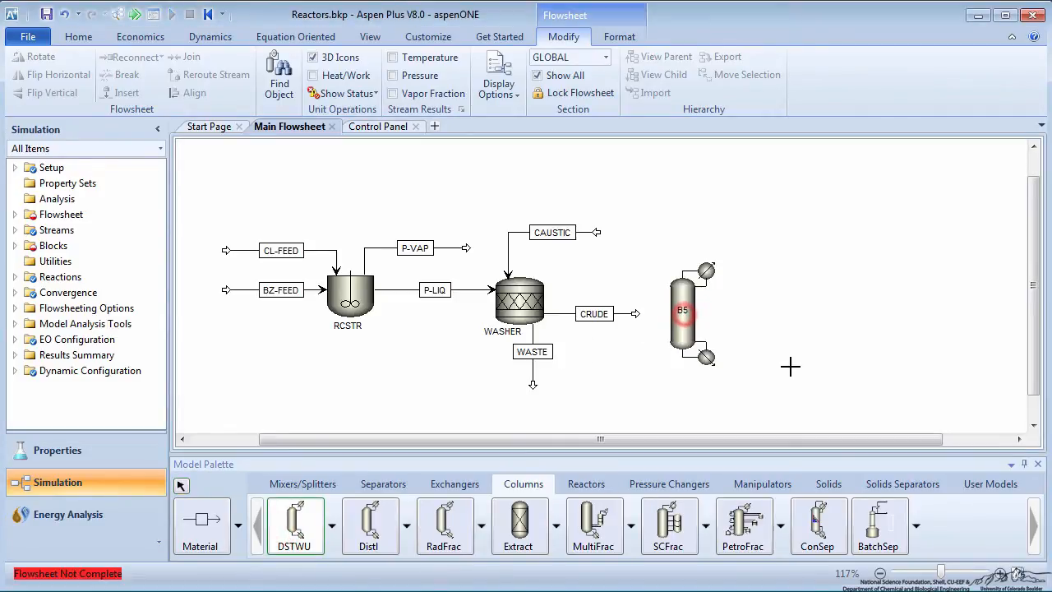
pyautogui.click(818, 362)
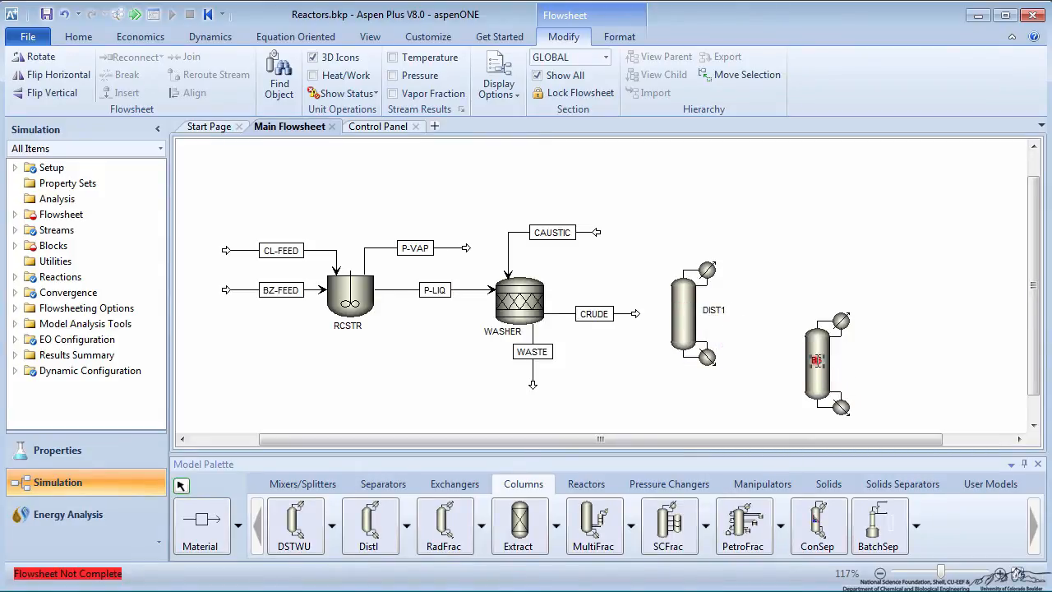
pyautogui.moveTo(818, 362)
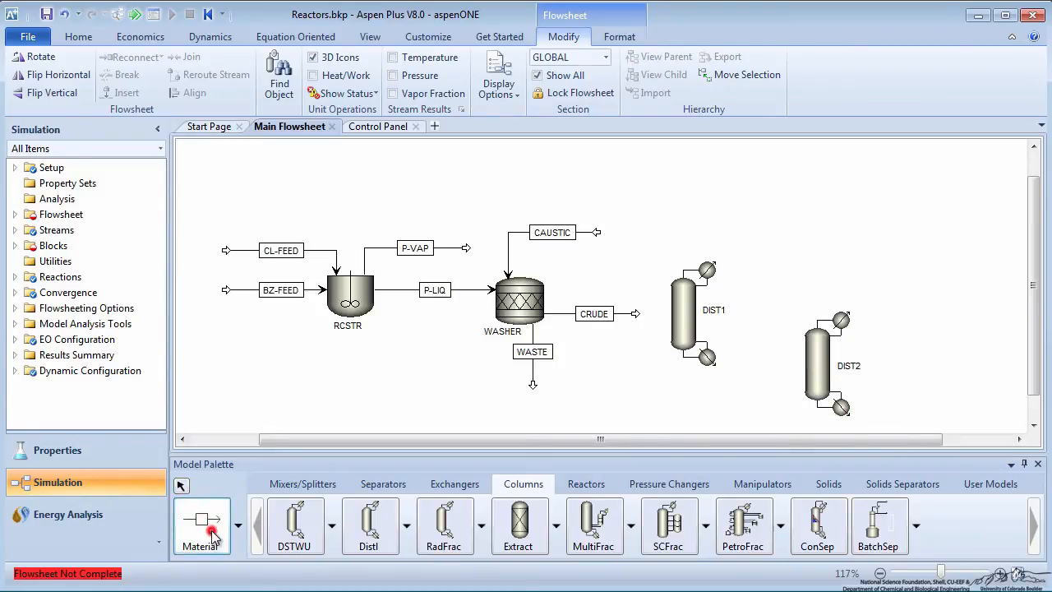
# Connect CRUDE to DIST1, route BTMS into DIST2, and add the P-BZ and DIST2 product streams
pyautogui.rightClick(594, 313)
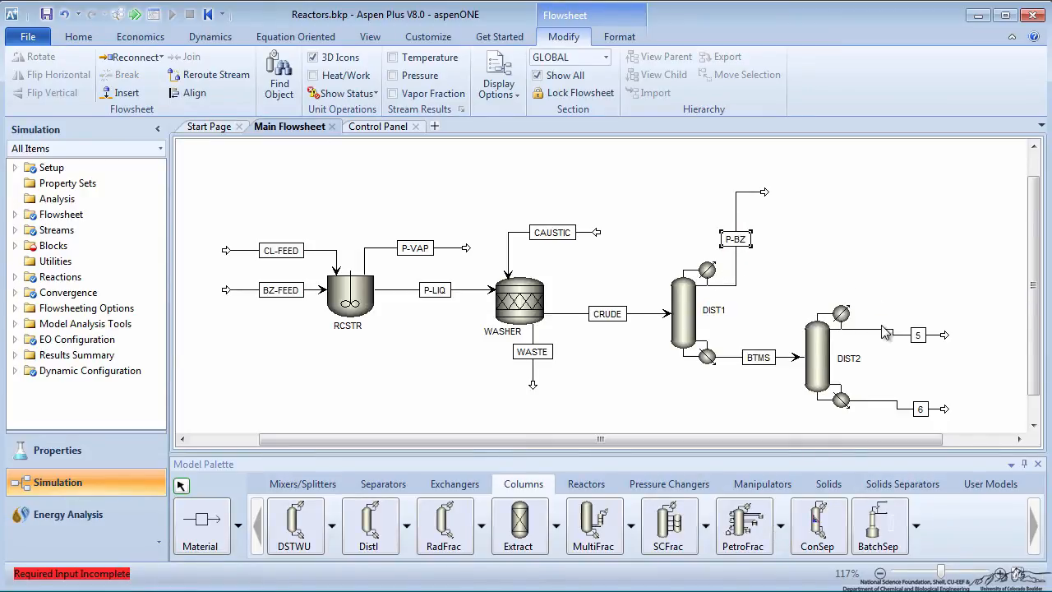
pyautogui.click(892, 329)
pyautogui.write('-1')
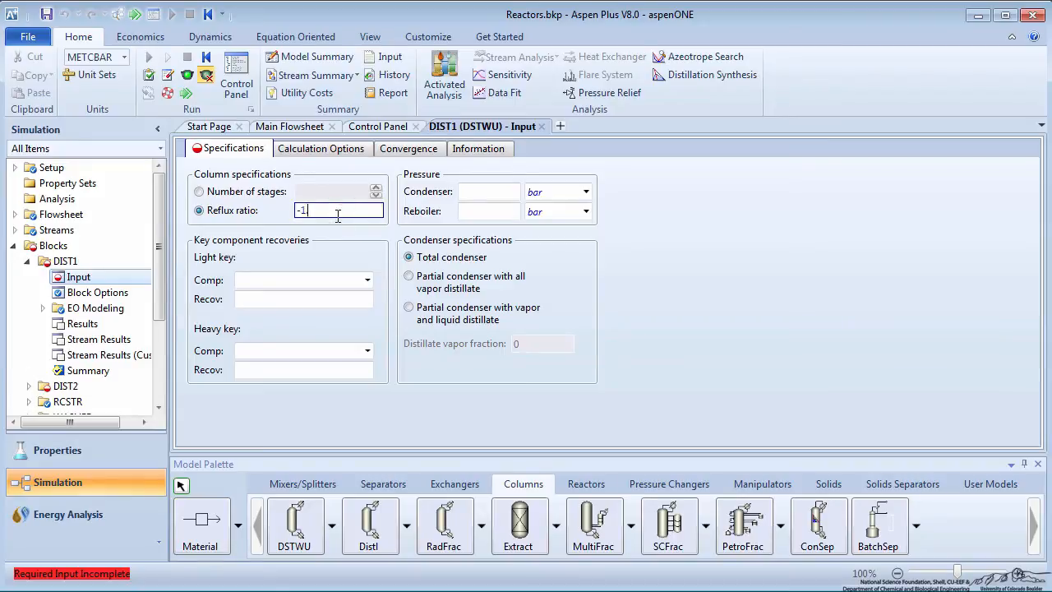
# Set DIST1 reflux ratio -1.5, BENZENE light key at 0.99, MONO heavy key at 0.02
pyautogui.write('.5')
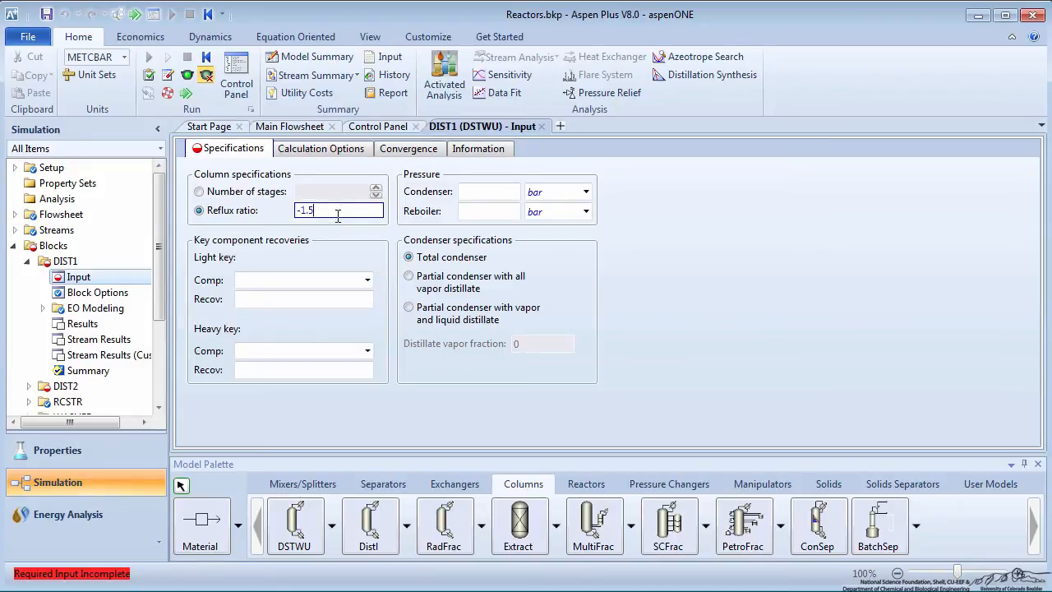
pyautogui.moveTo(349, 216)
pyautogui.write('1')
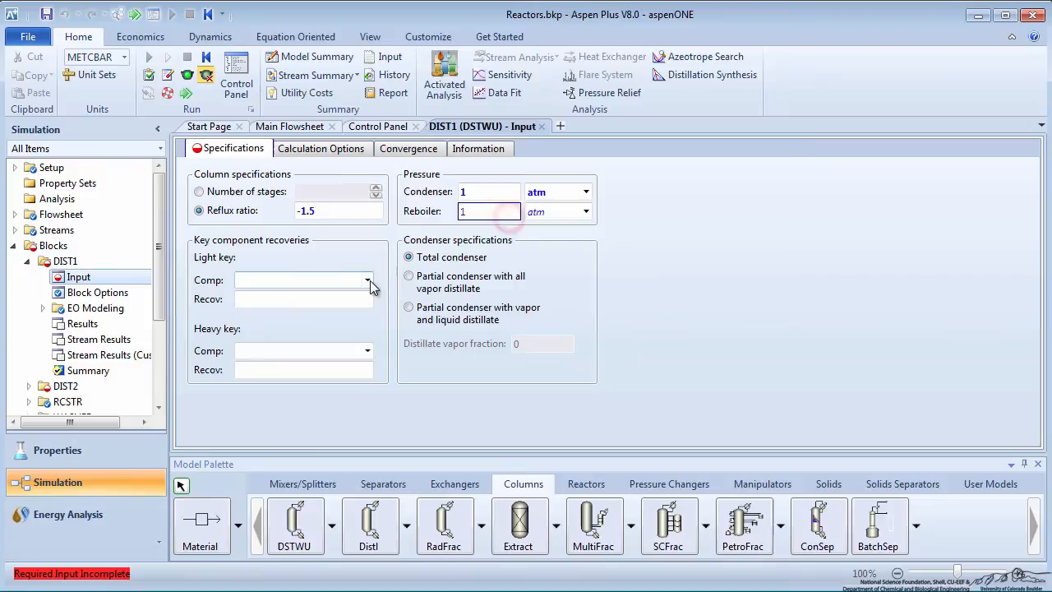
pyautogui.click(366, 350)
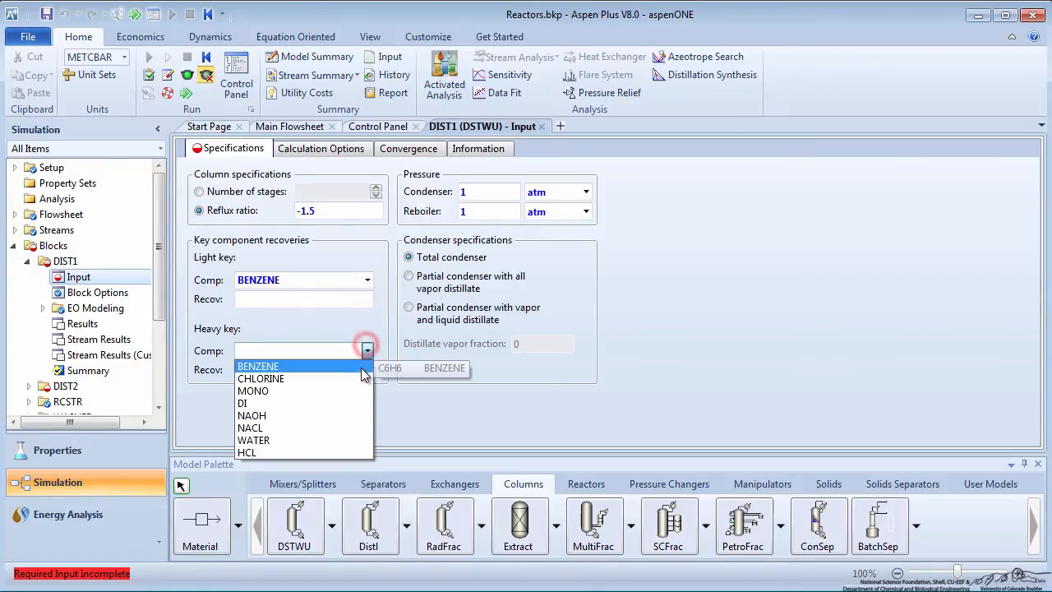
pyautogui.click(253, 391)
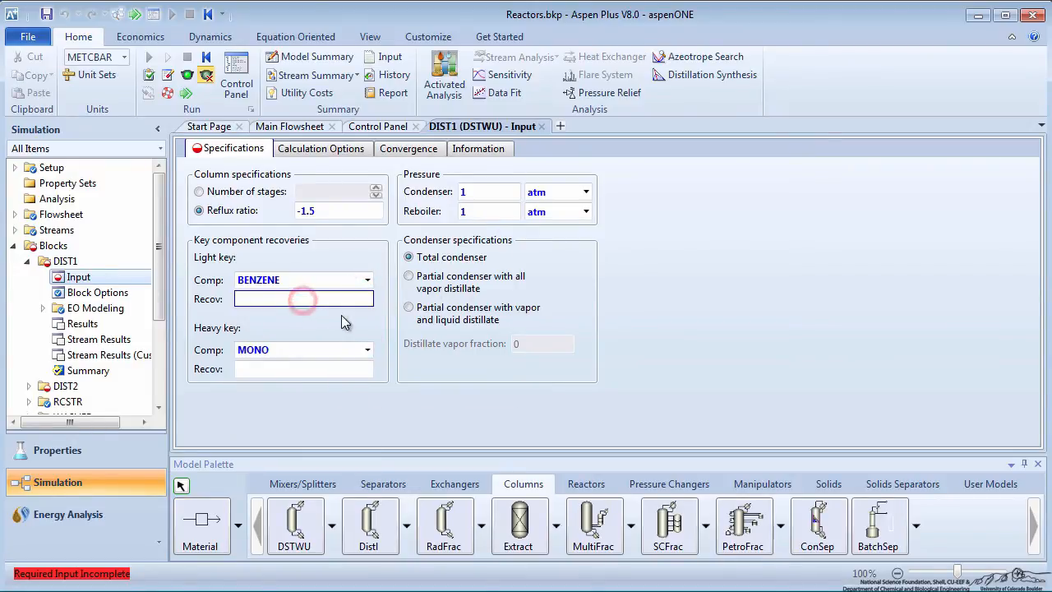
pyautogui.write('0.99')
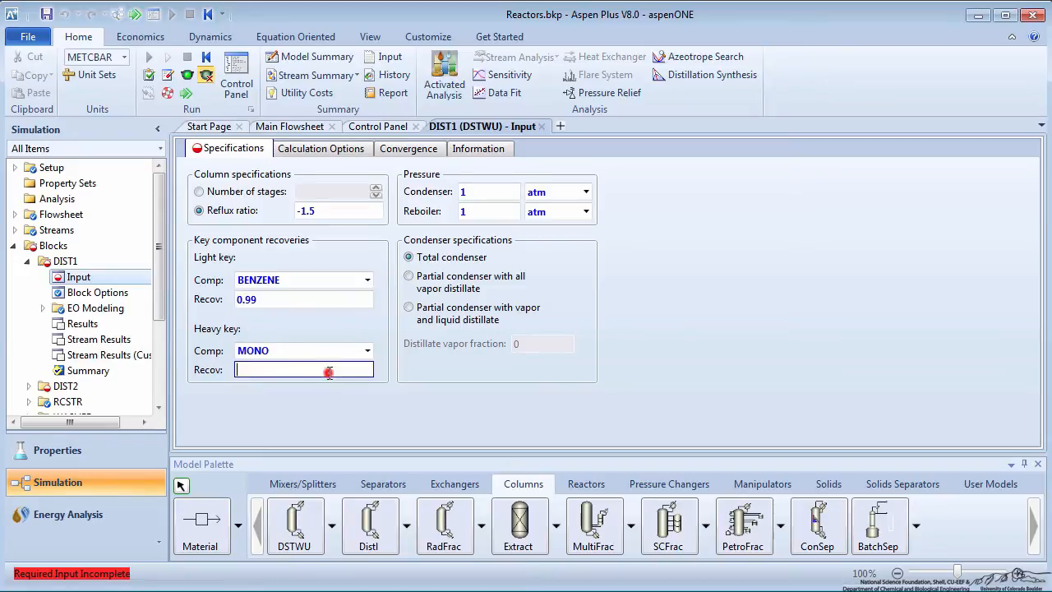
pyautogui.write('0.02')
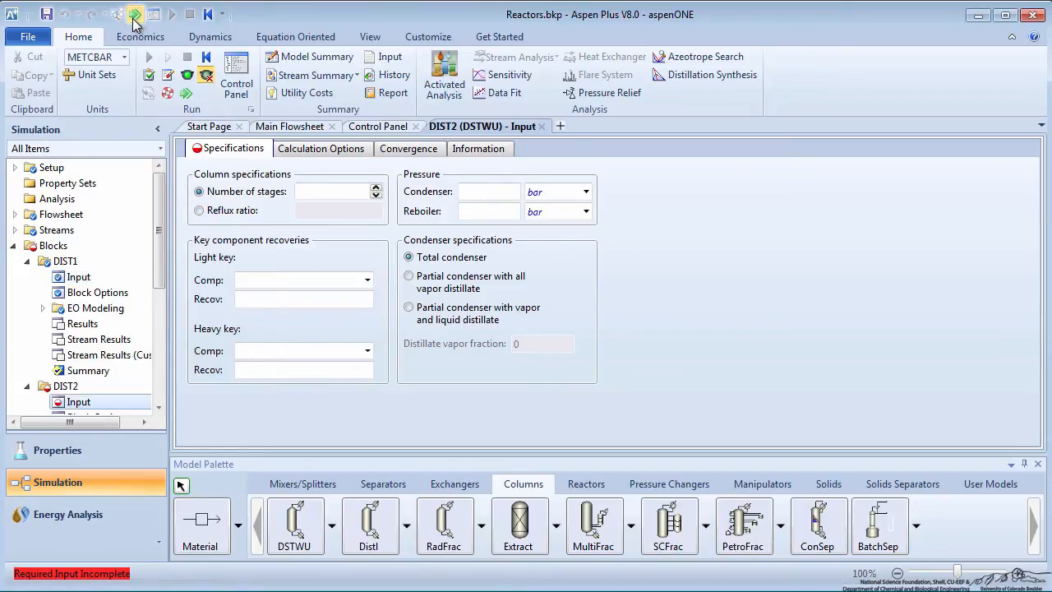
# Specify DIST2 by reflux ratio -1.5 with condenser pressure in atm
pyautogui.click(199, 210)
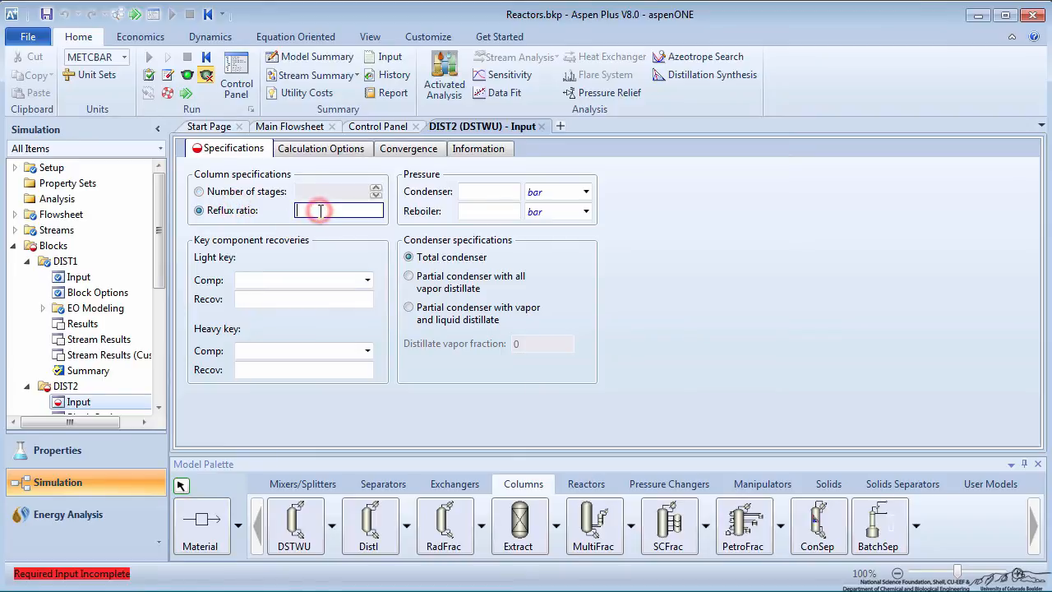
pyautogui.write('-1.5')
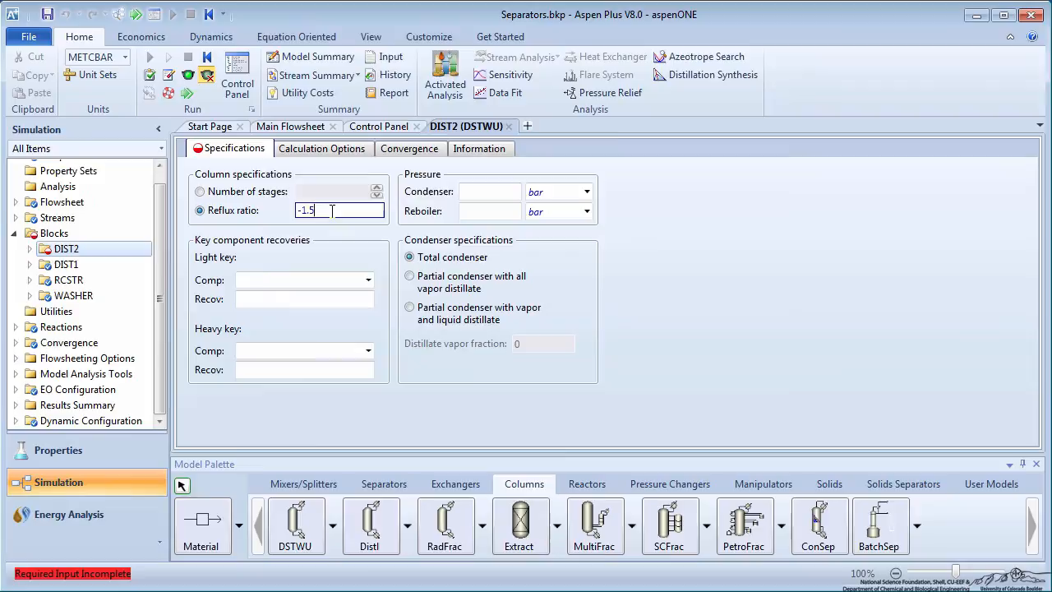
pyautogui.click(587, 191)
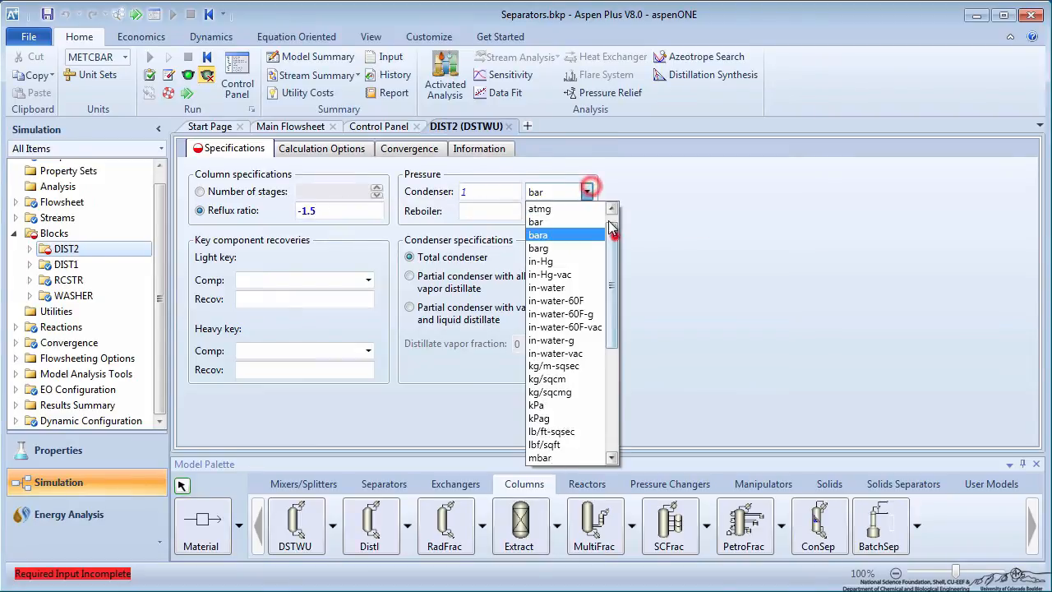
pyautogui.click(540, 208)
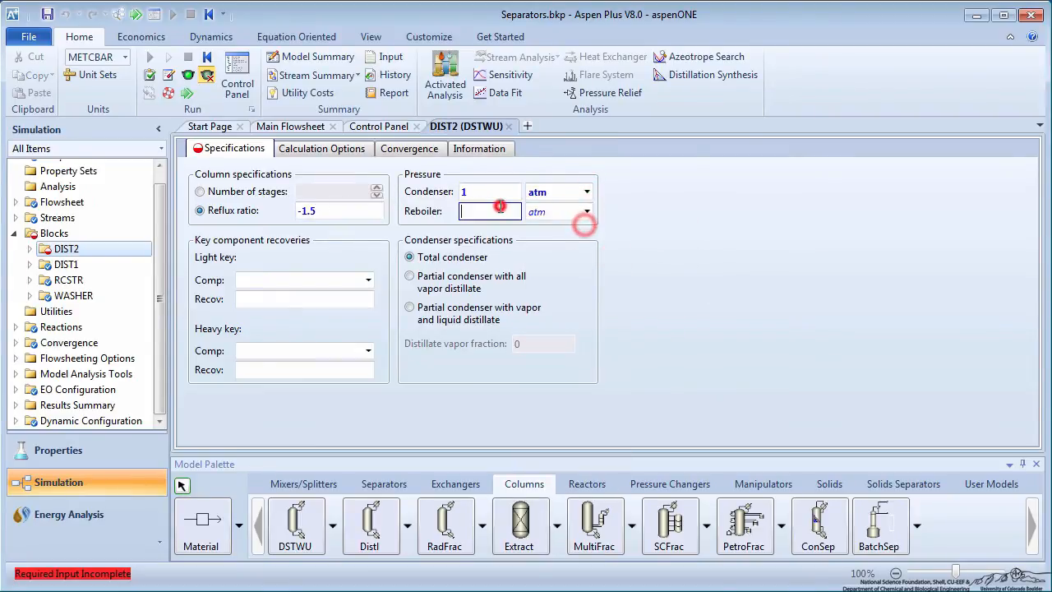
# Choose MONO as DIST2's light key at 0.98 and DI heavy key at 0.01
pyautogui.click(368, 280)
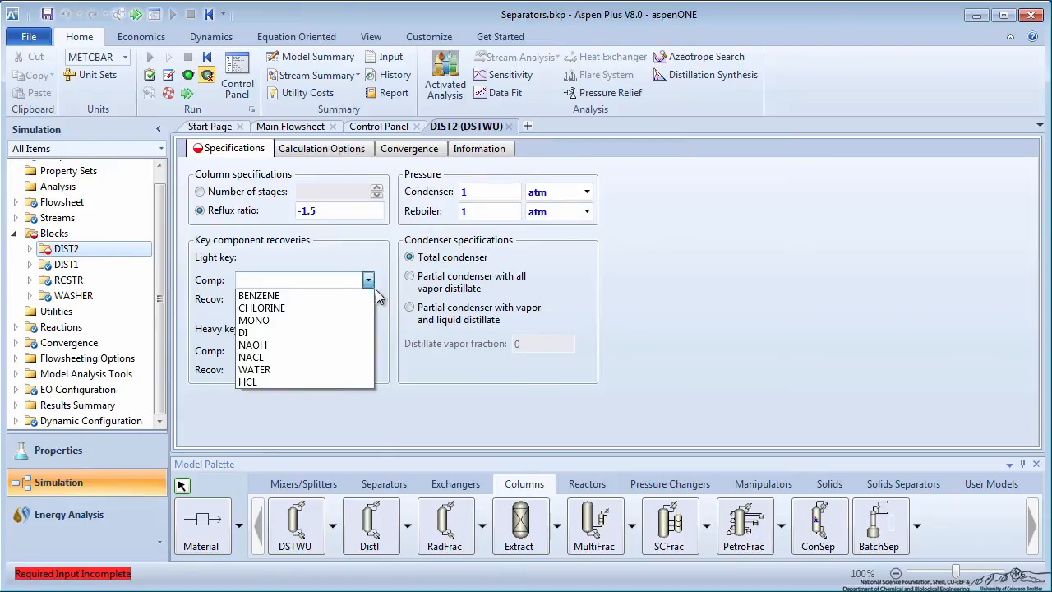
pyautogui.click(254, 320)
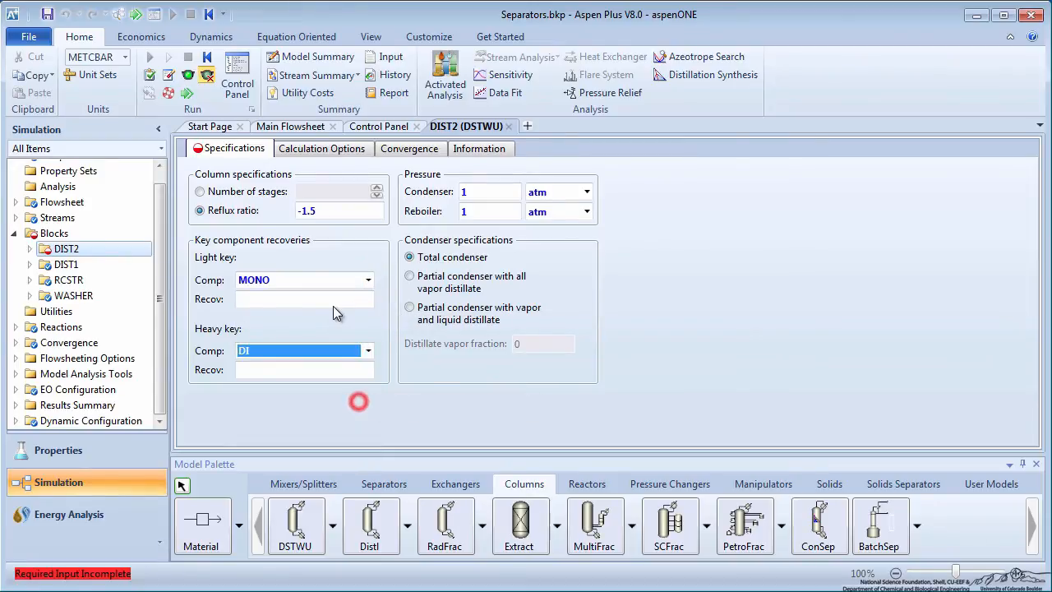
pyautogui.write('0.98')
pyautogui.click(304, 369)
pyautogui.write('0.01')
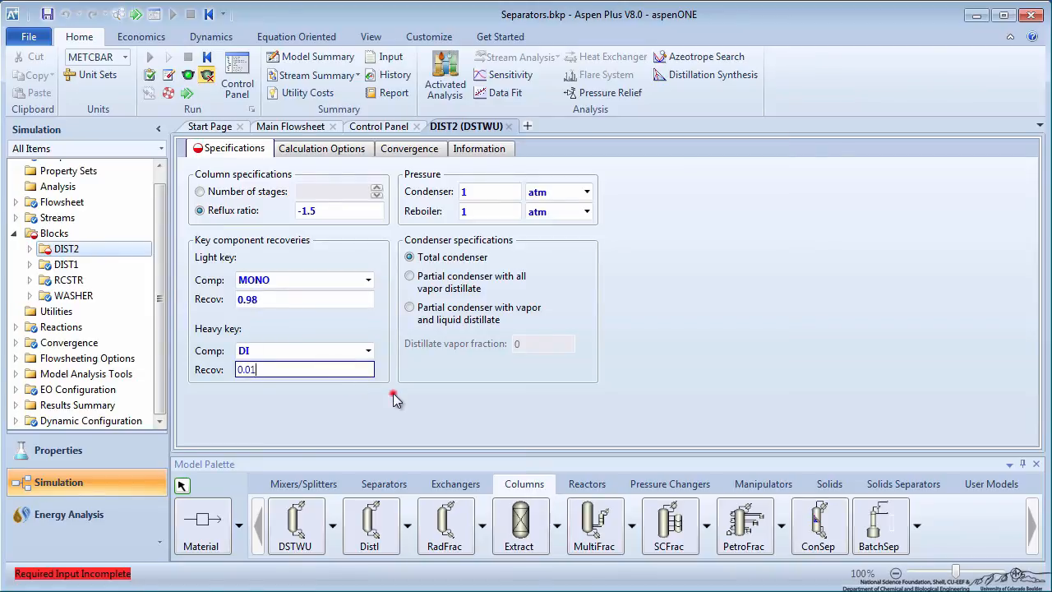
pyautogui.click(397, 401)
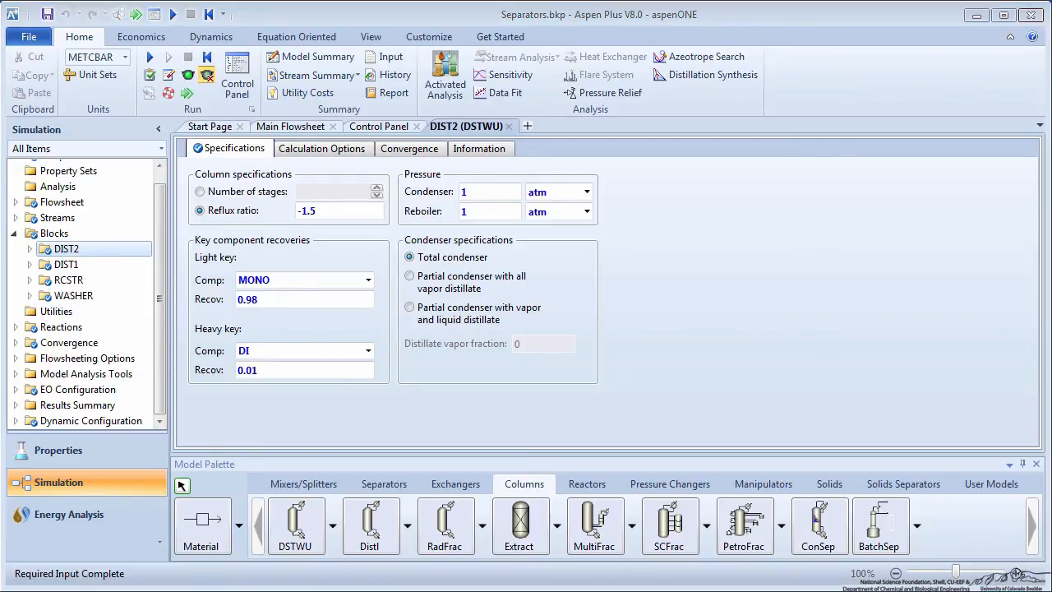